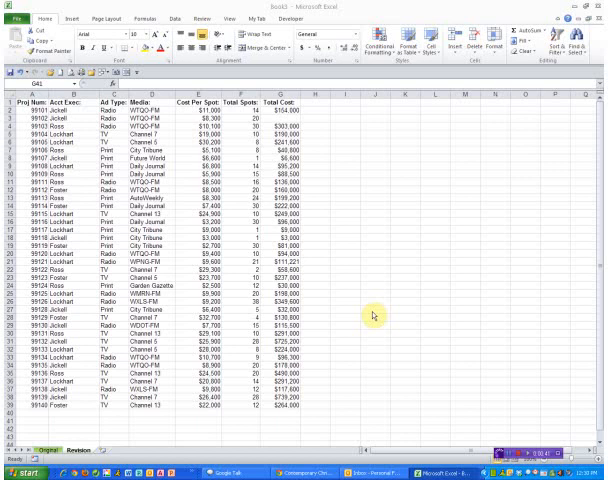
mouse_move(418, 312)
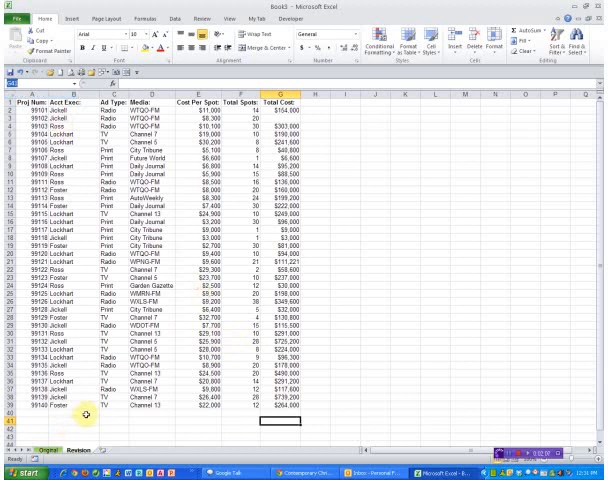
Add a 'Compare' heading beside Total Cost and begin the VLOOKUP formula below it.
click(44, 448)
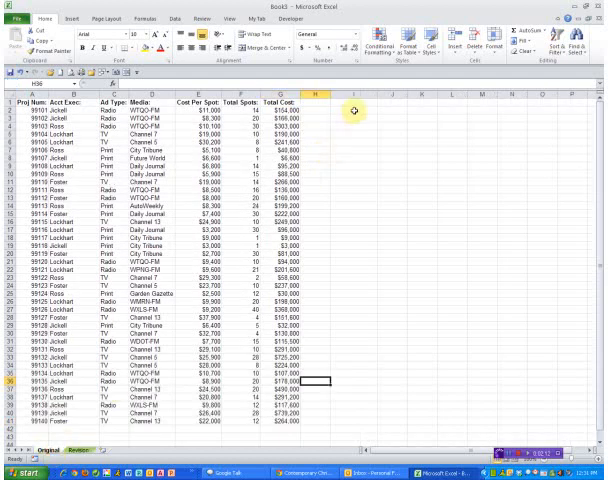
click(352, 100)
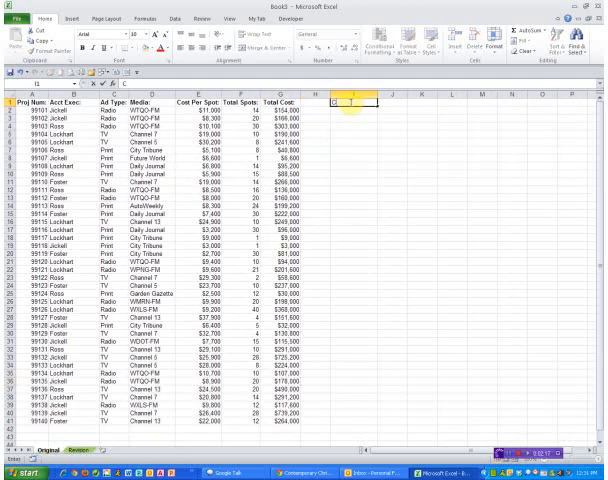
text(Compare)
click(354, 110)
text(=)
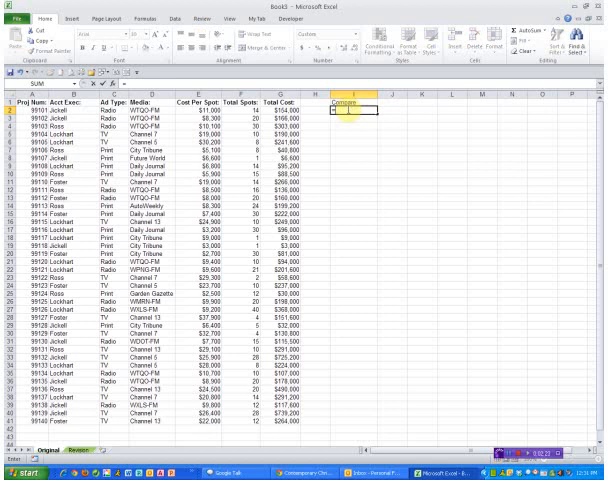
text(vlookup(A2,RevisionData,)
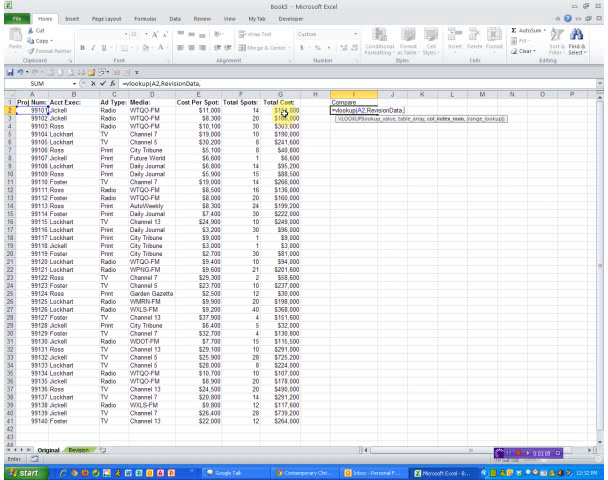
text(7,FALSE),"Missing"))
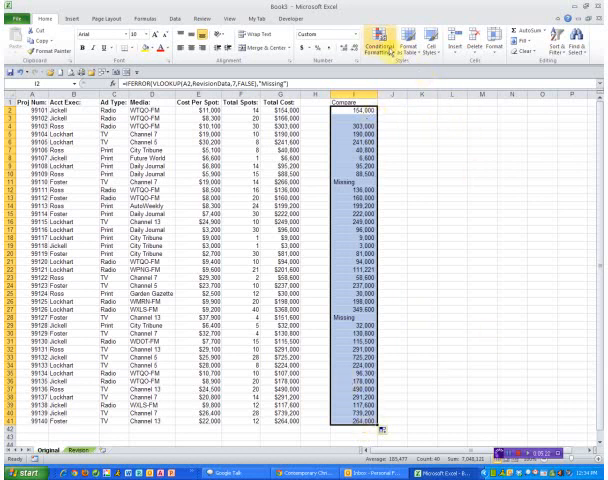
Start a new conditional formatting rule for the Compare column from the Home ribbon.
click(348, 44)
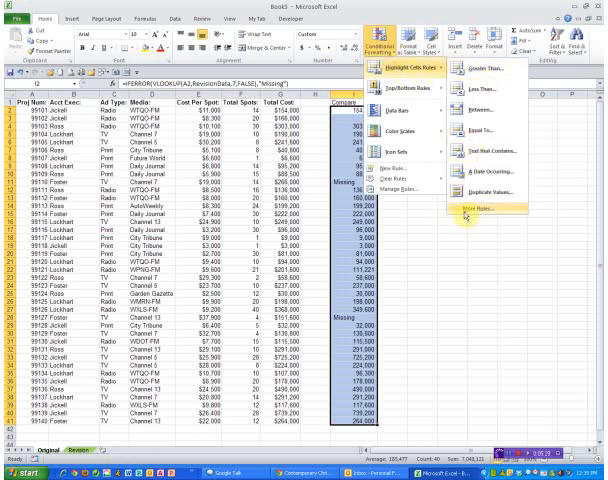
click(472, 210)
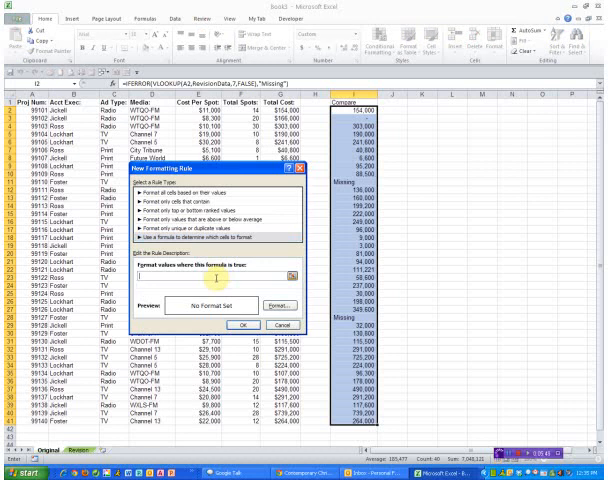
Enter the formula-based highlighting rule values (12, =2) and return to the conditional formatting choices.
text(12)
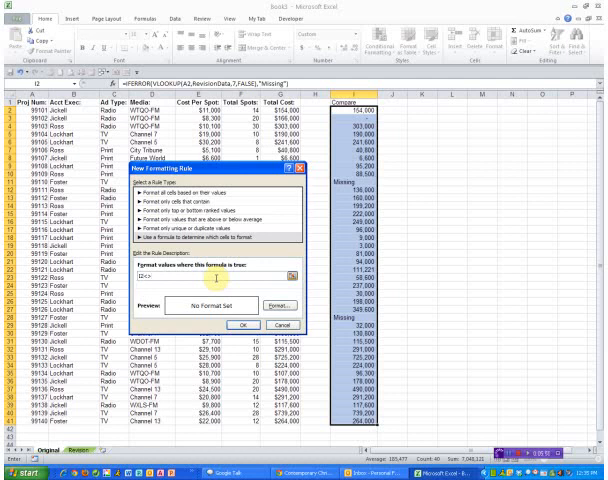
text(=2)
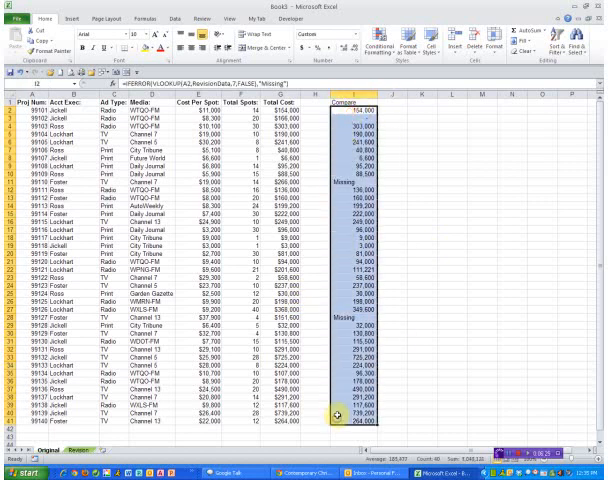
click(384, 44)
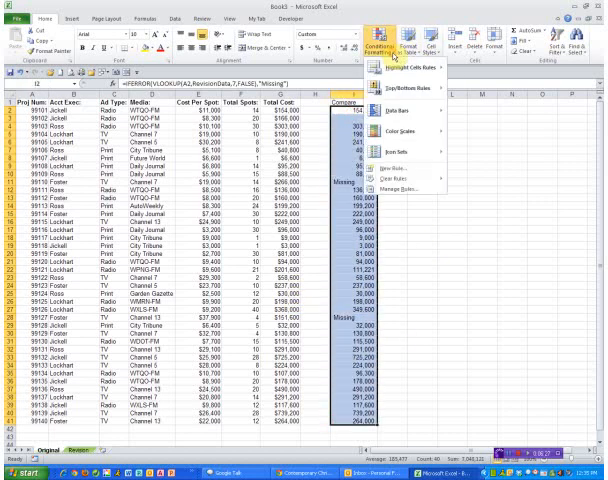